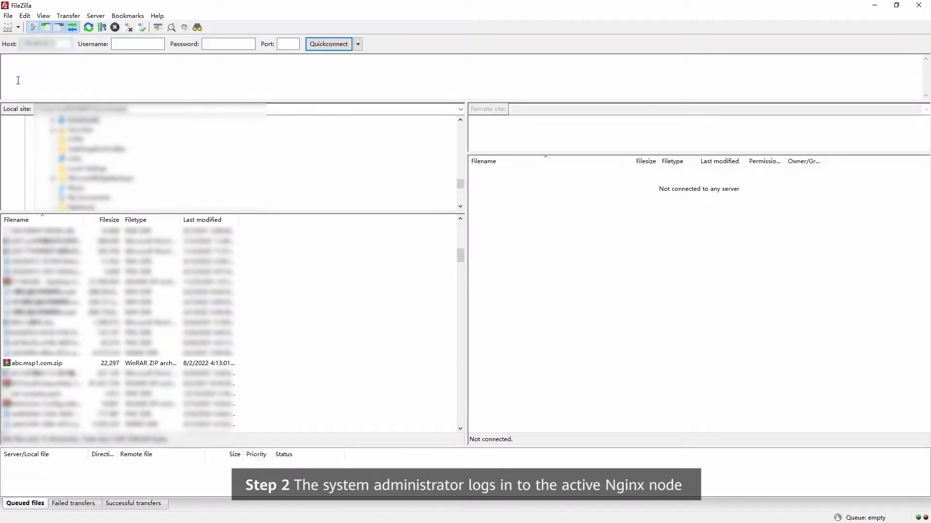
# Quickconnect FileZilla to the Nginx node as sopuser to list /home/sopuser
pyautogui.click(137, 44)
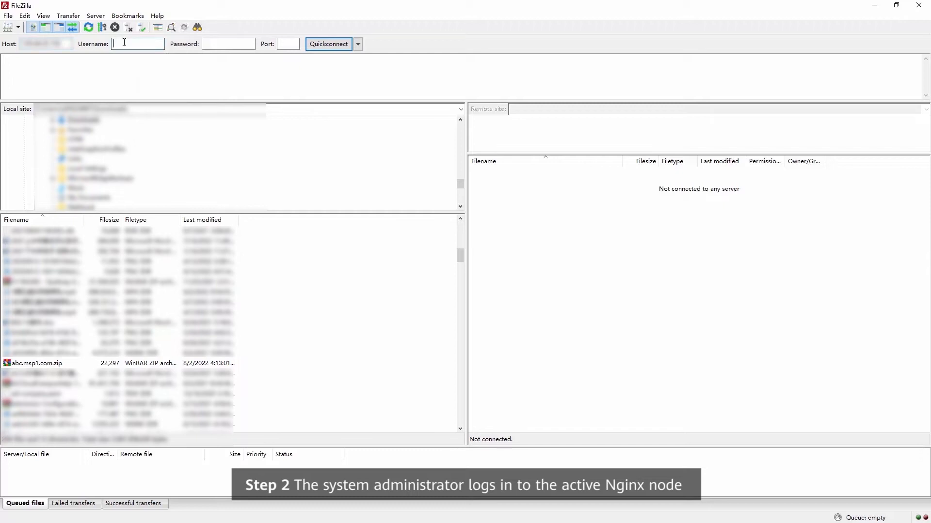
pyautogui.write('sopuser')
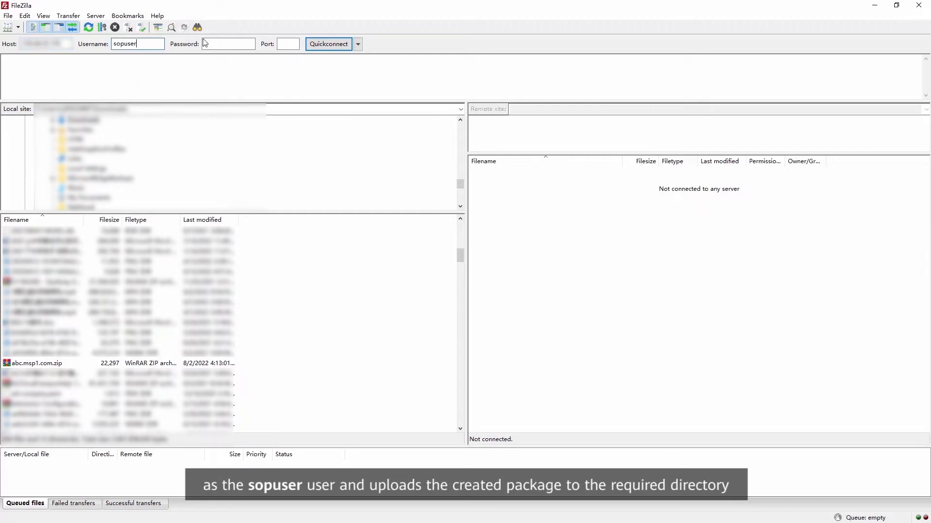
pyautogui.write('password')
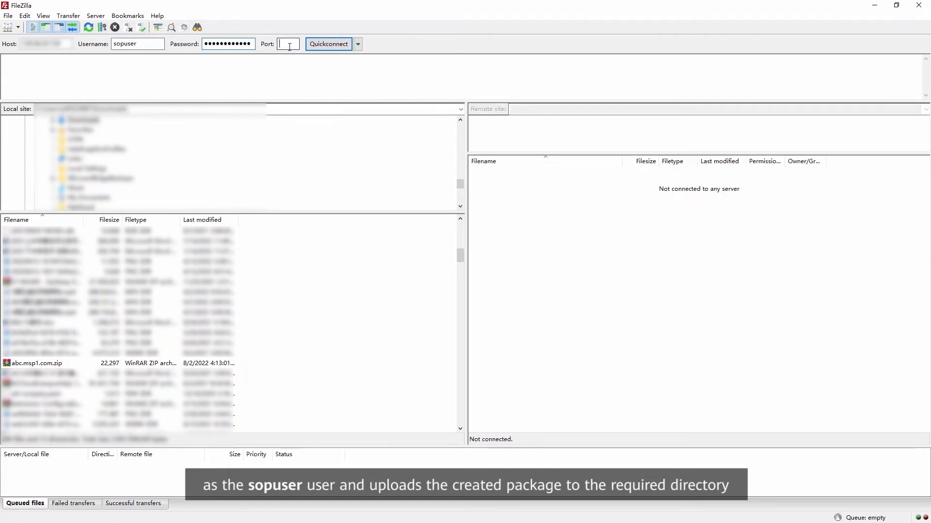
pyautogui.click(328, 44)
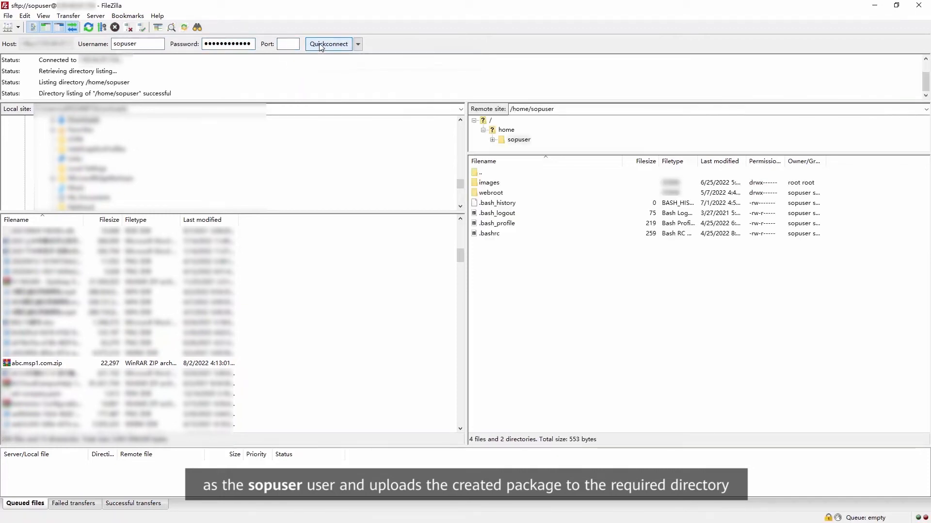
pyautogui.click(37, 362)
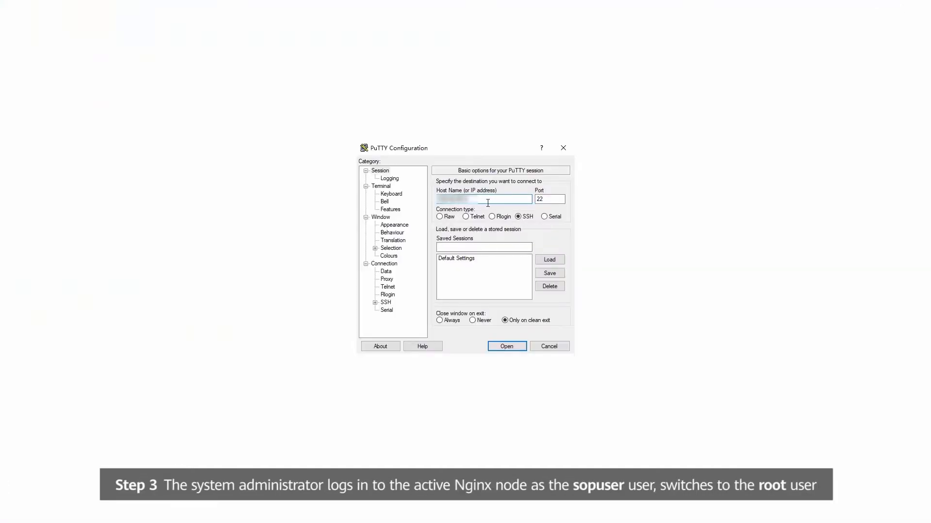
# Open an SSH session to the Nginx node, log in as sopuser, and become root
pyautogui.click(505, 346)
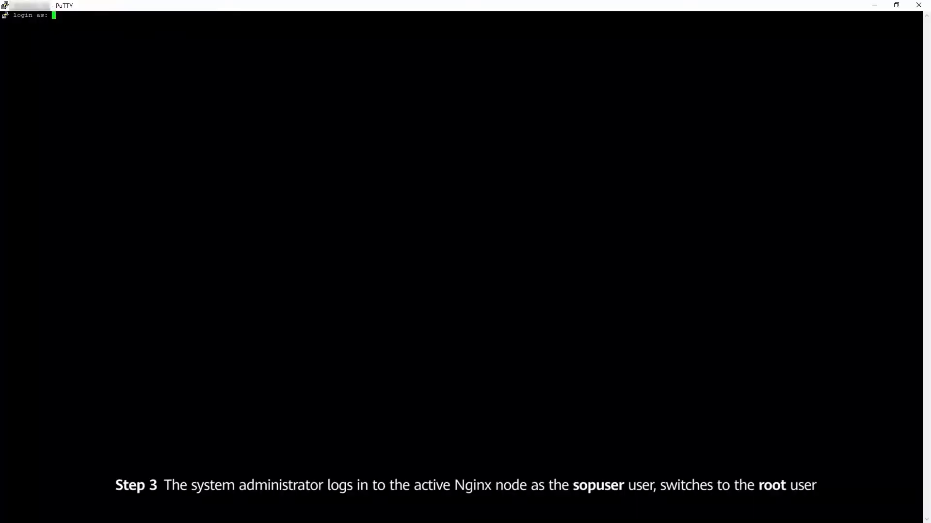
pyautogui.write('sopus')
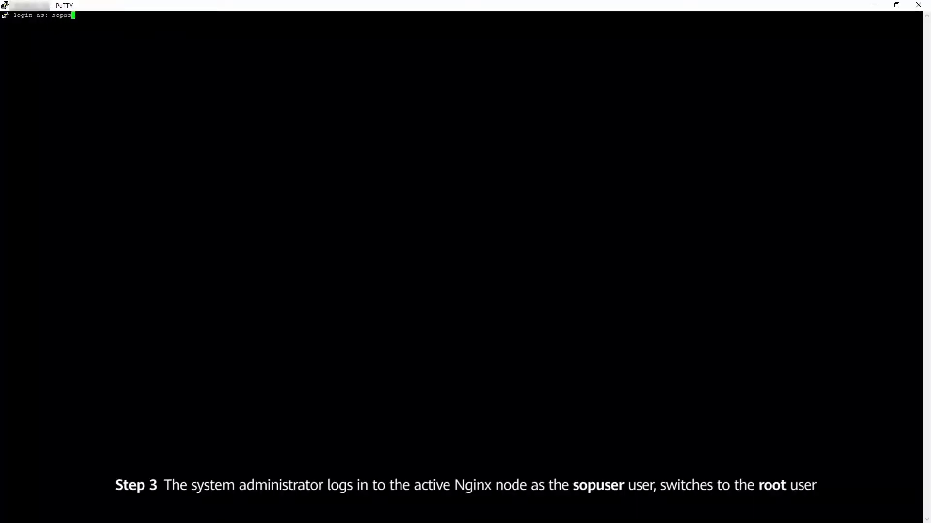
pyautogui.press('Return')
pyautogui.write('su root')
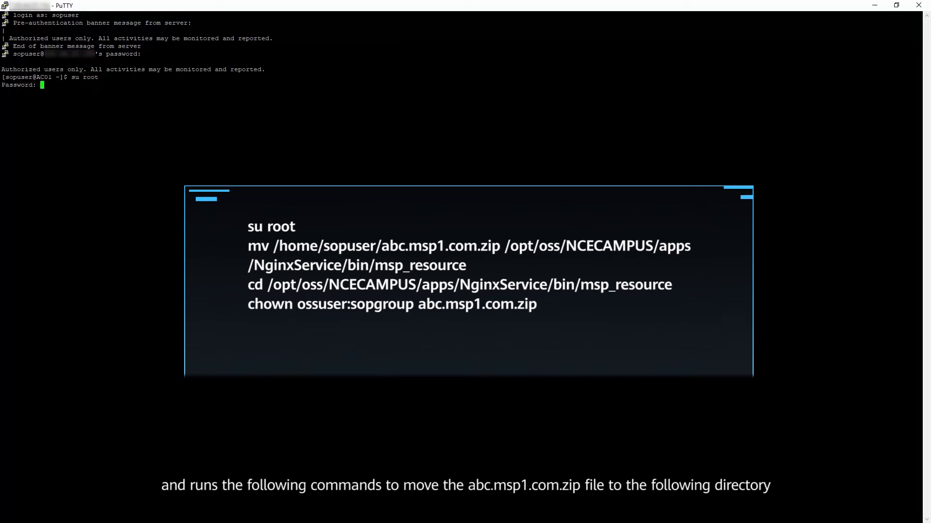
pyautogui.press('Return')
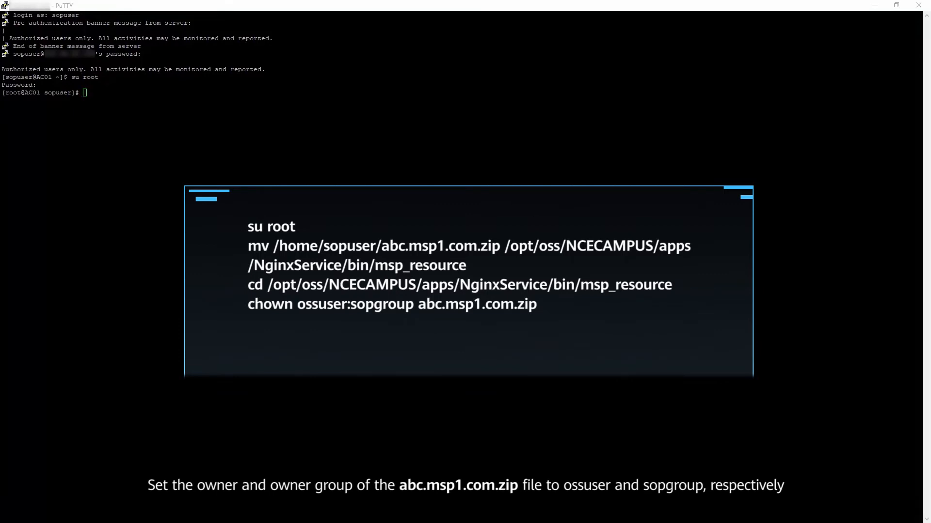
# Move abc.msp1.com.zip into msp_resource, confirm with yes, and change into that directory
pyautogui.write('mv /home/sopuser/abc.msp1.com.zip /opt/oss/NCECAMPUS/apps/NginxService/bin/msp_resource')
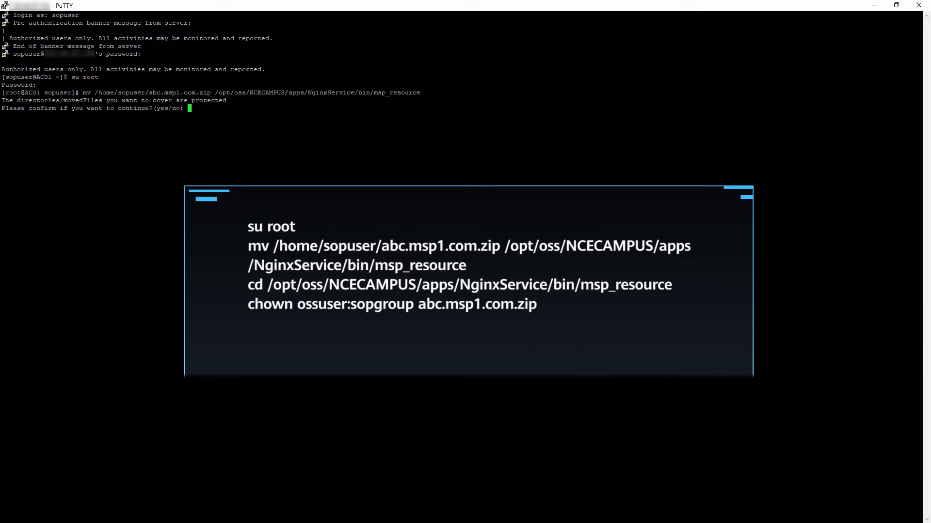
pyautogui.write('yes')
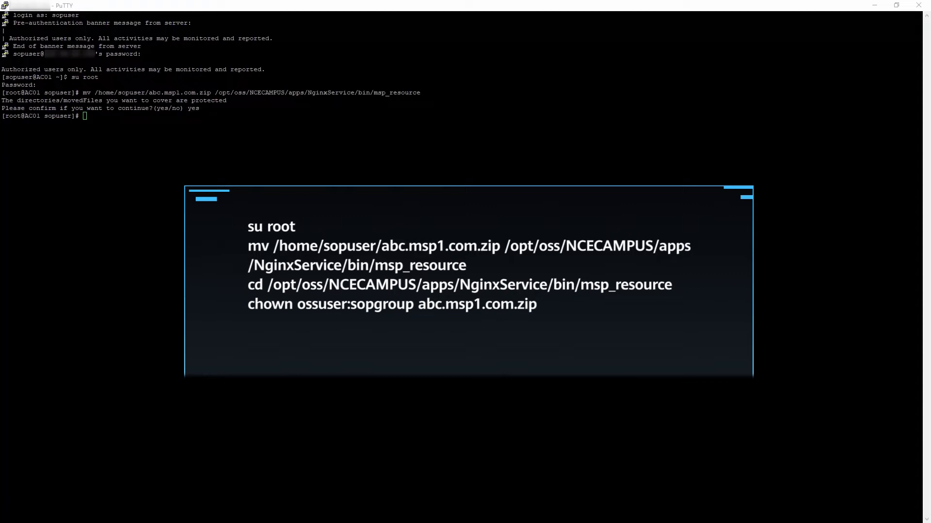
pyautogui.write('cd /opt/oss/NCECAMPUS/apps/NginxService/bin/msp_resource')
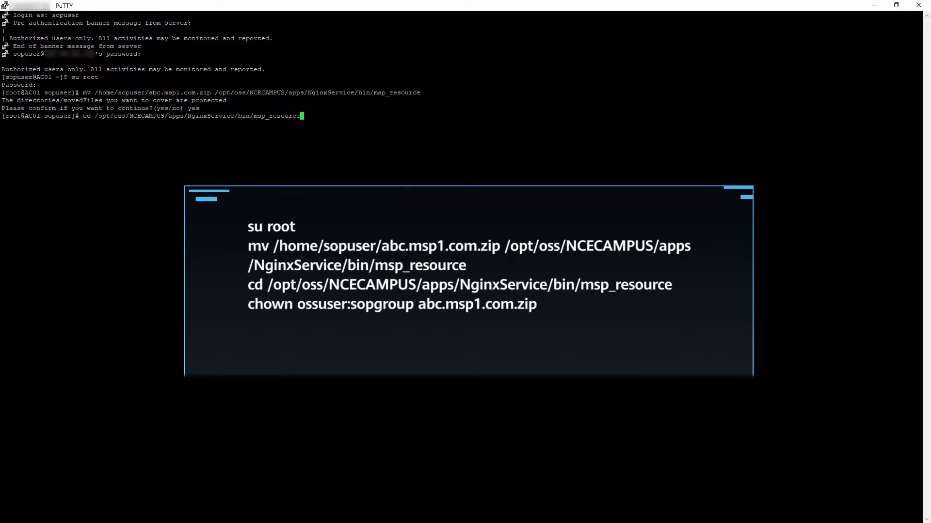
pyautogui.press('Return')
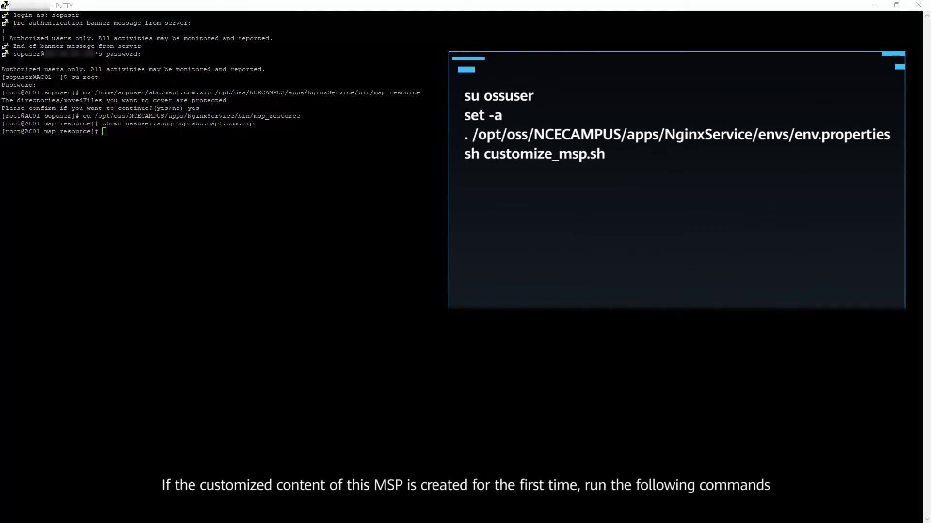
# Switch to ossuser and enable automatic variable export with set -a
pyautogui.write('su ossuser')
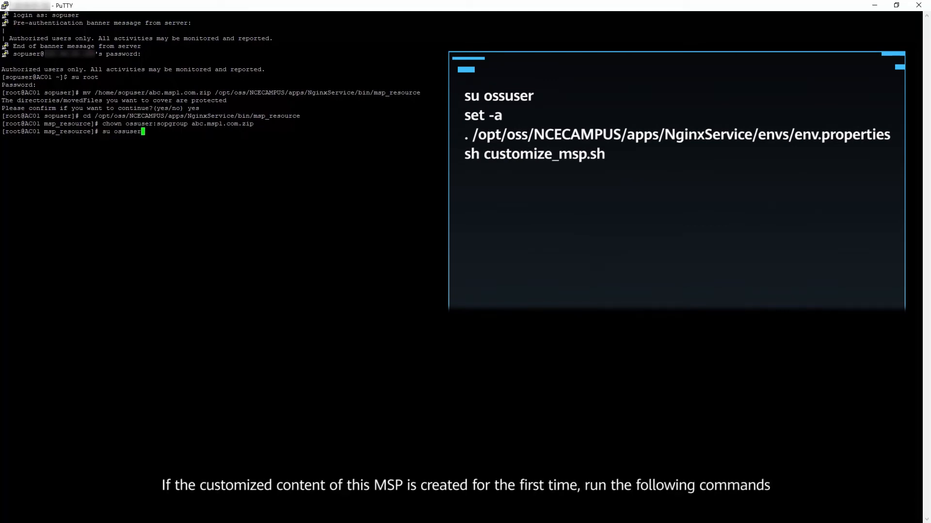
pyautogui.press('Return')
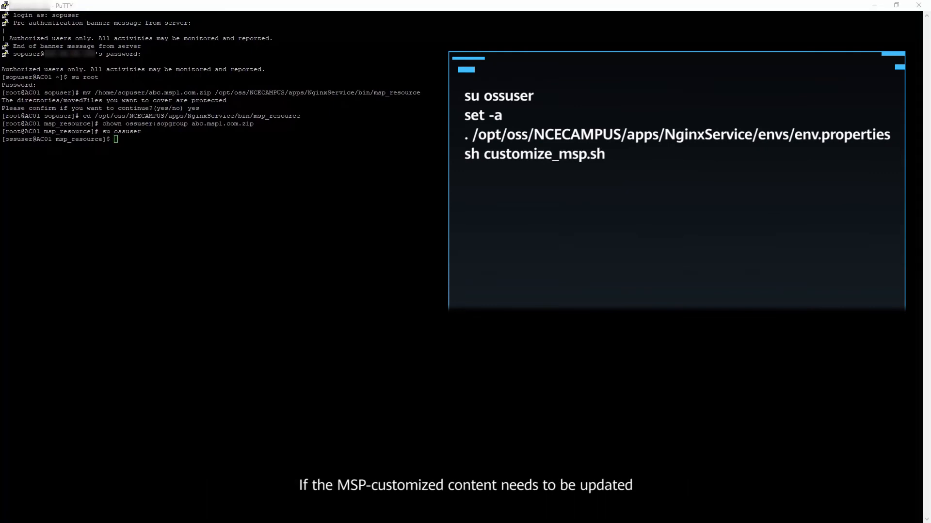
pyautogui.write('set -a')
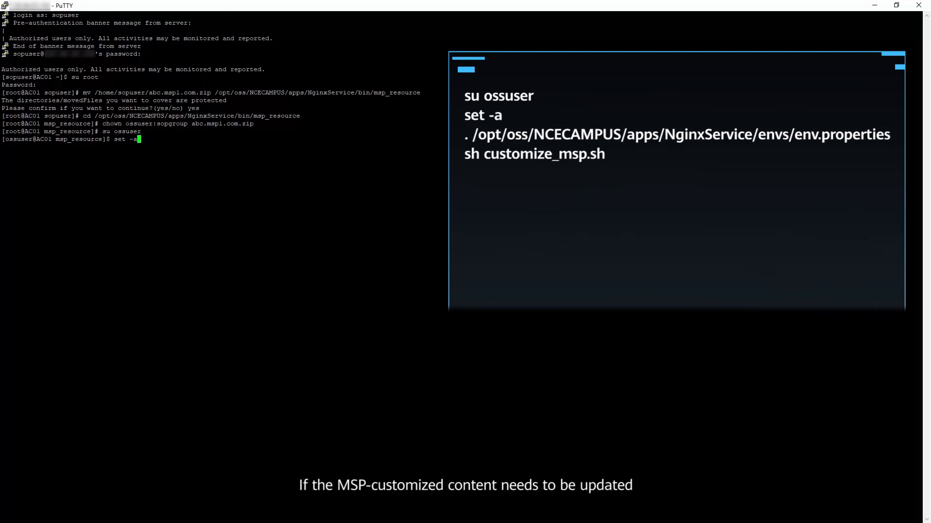
pyautogui.press('Return')
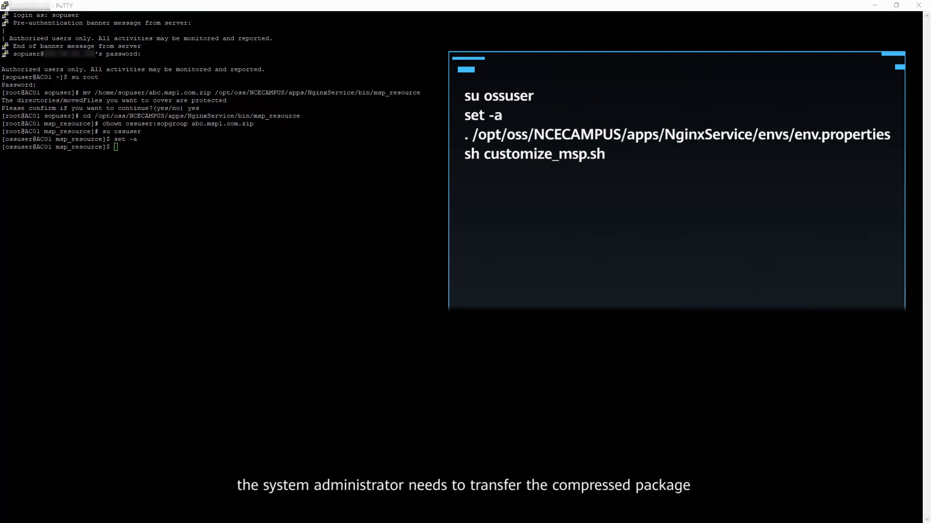
# Source the NginxService env.properties and run customize_msp.sh on abc.msp1.com.zip
pyautogui.write('. /opt/oss/NCECAMPUS/apps/NginxService/envs/env.properties')
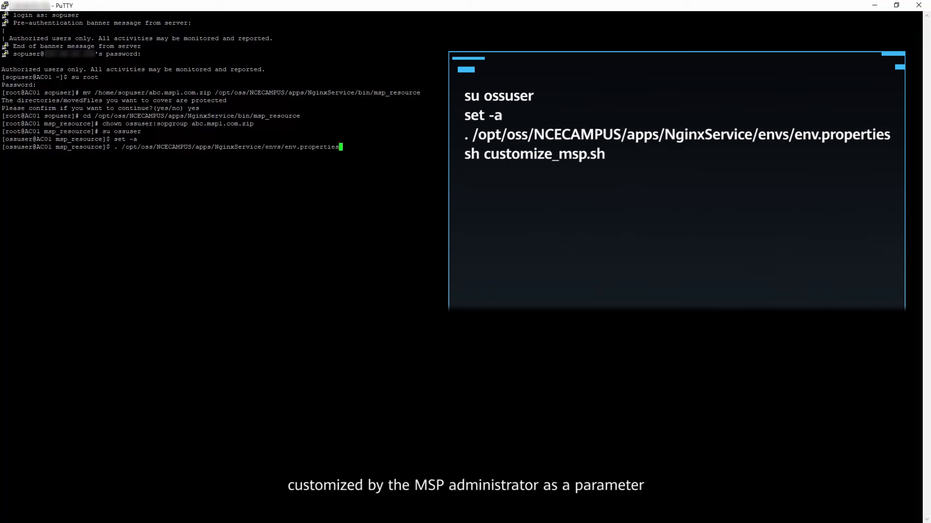
pyautogui.press('Return')
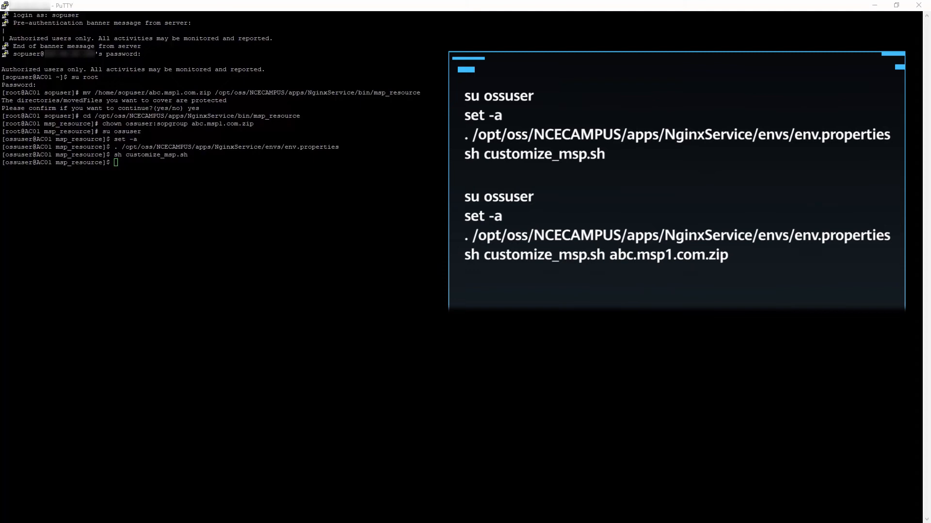
pyautogui.write('sh customize_msp.sh abc.msp1.com.zip')
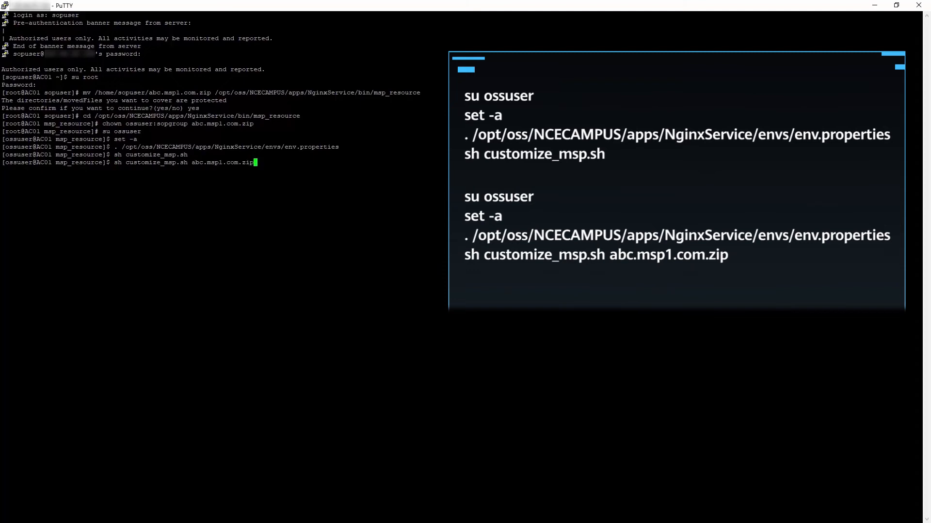
pyautogui.press('Return')
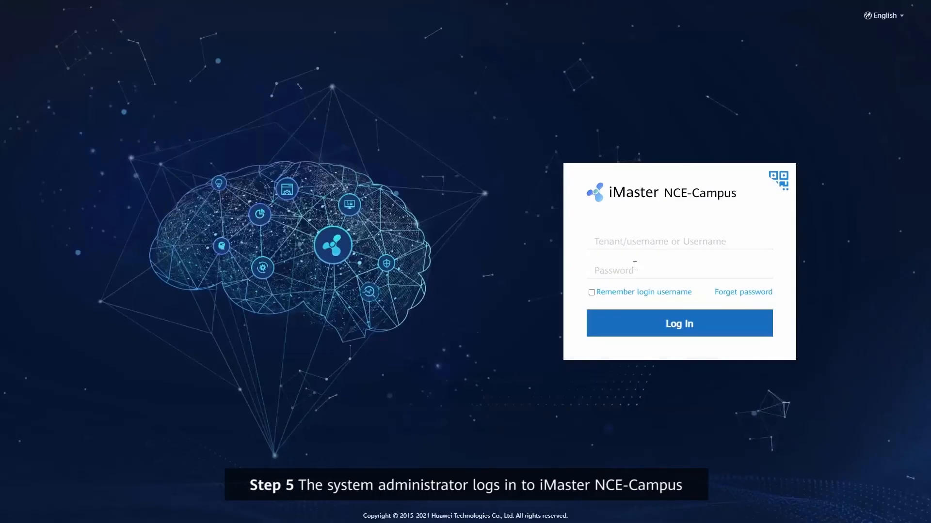
# Sign in as admin and go to System Management > Authentication
pyautogui.write('admin')
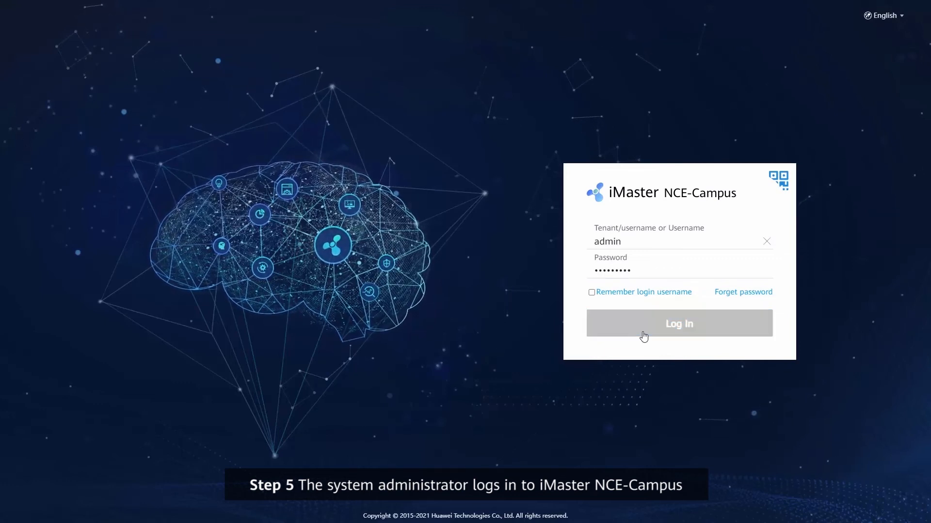
pyautogui.click(678, 322)
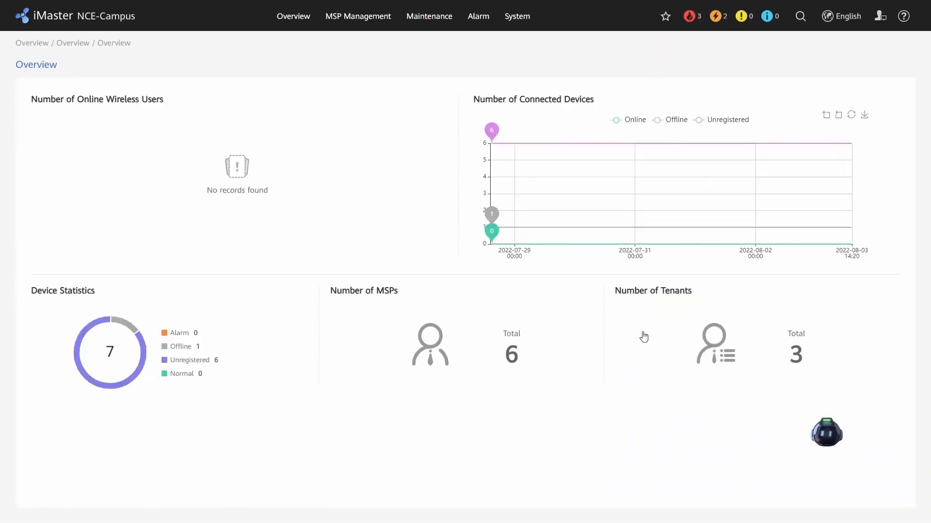
pyautogui.click(516, 16)
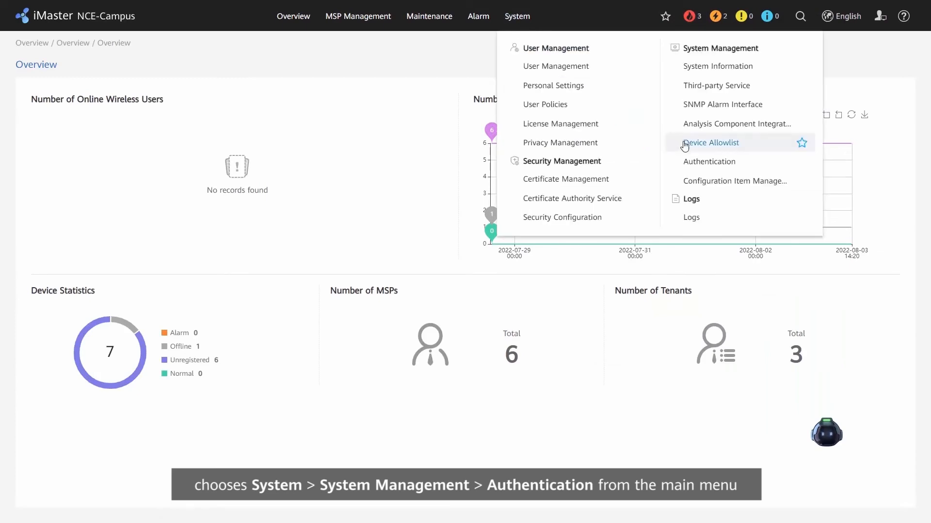
pyautogui.moveTo(709, 162)
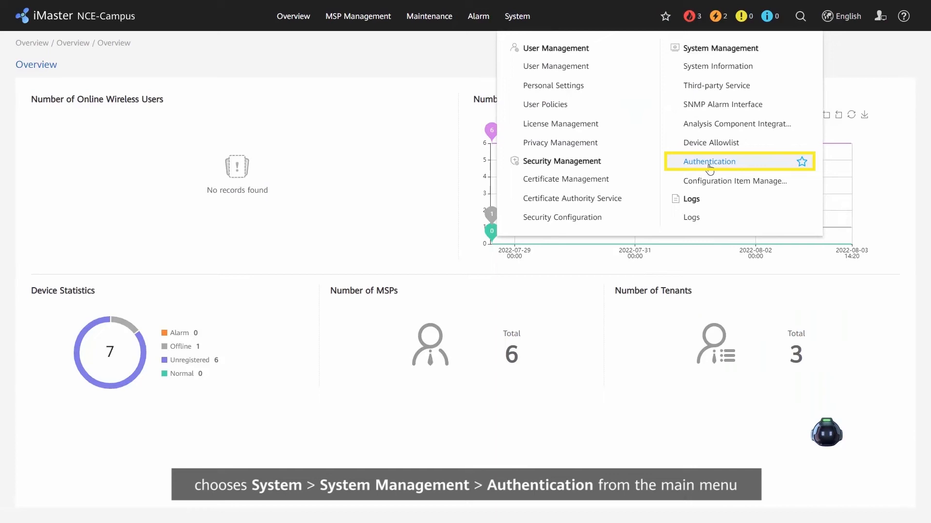
pyautogui.click(706, 161)
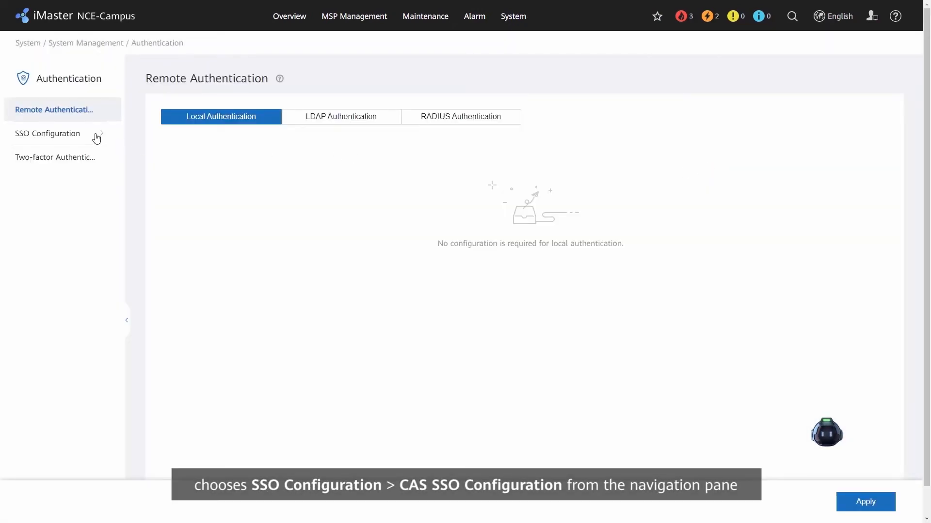
# Create a CAS SSO trusted address of type Domain name with value abc.msp1.com
pyautogui.click(63, 156)
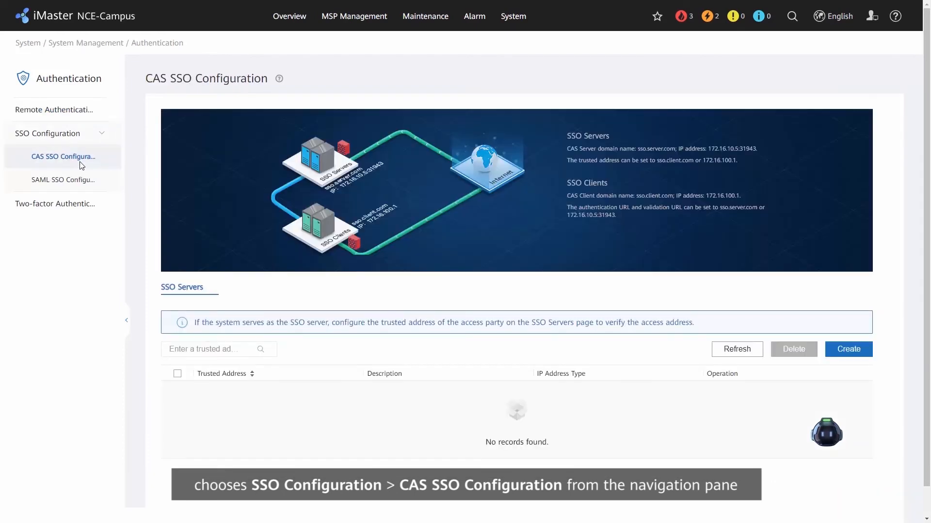
pyautogui.moveTo(63, 156)
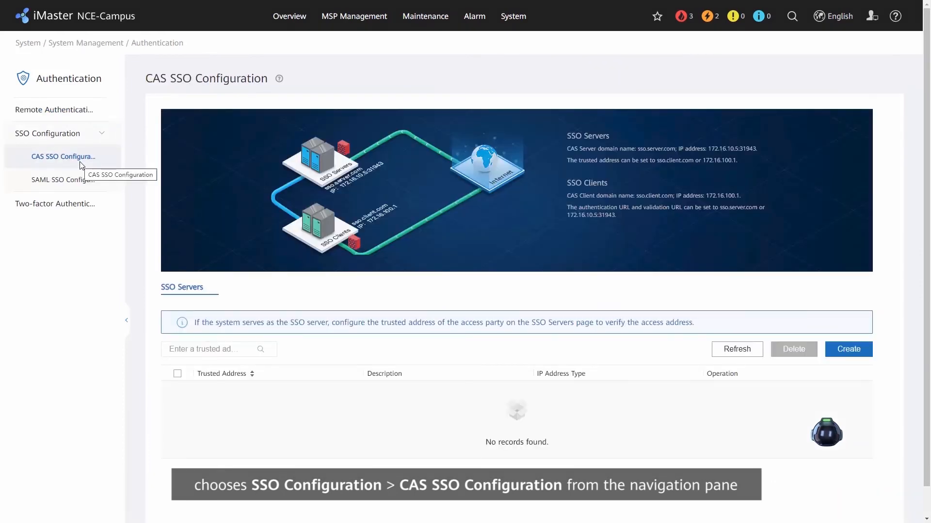
pyautogui.click(848, 349)
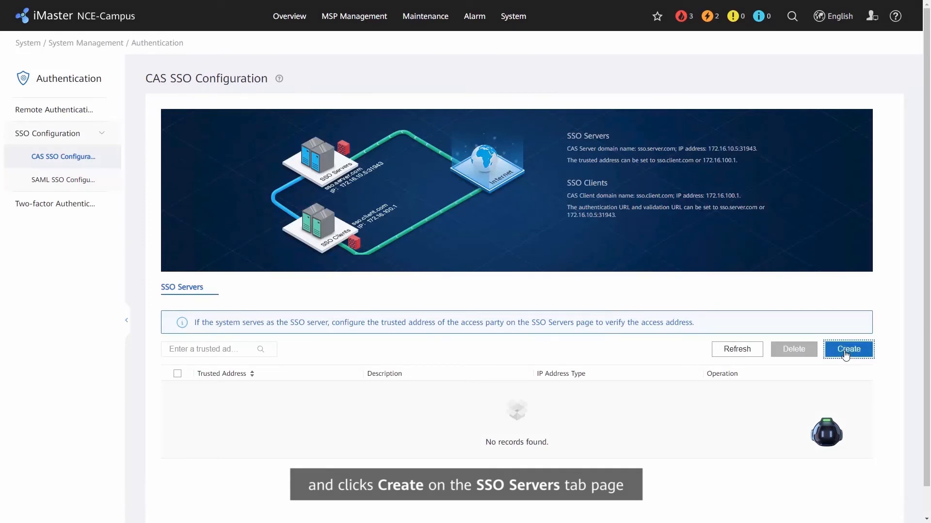
pyautogui.click(847, 349)
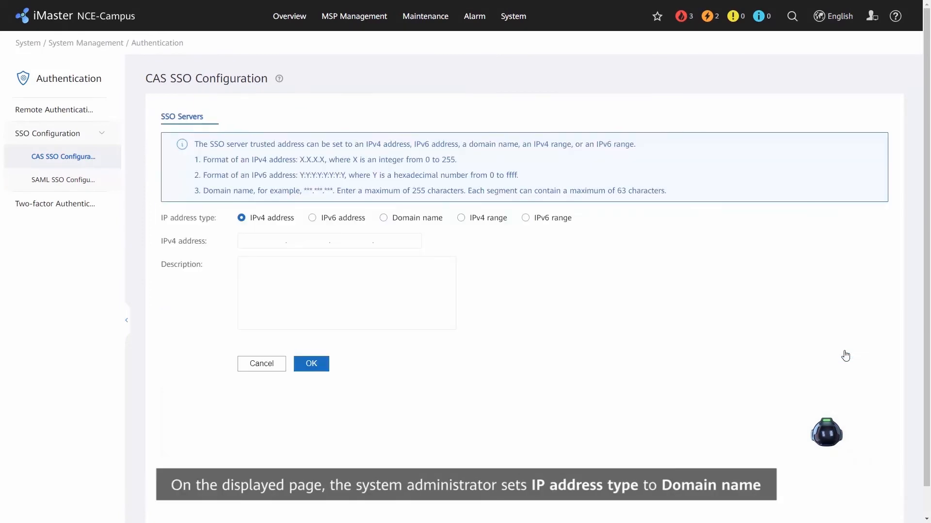
pyautogui.click(383, 218)
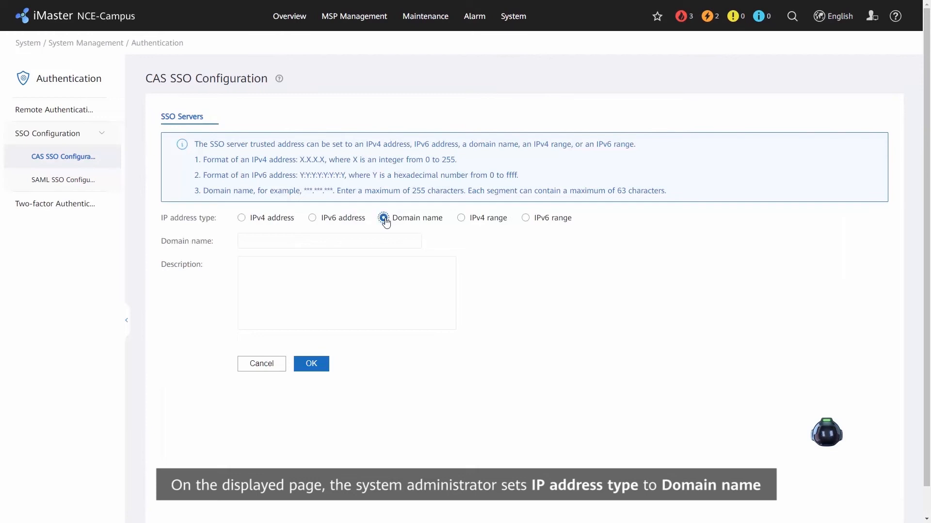
pyautogui.write('ab')
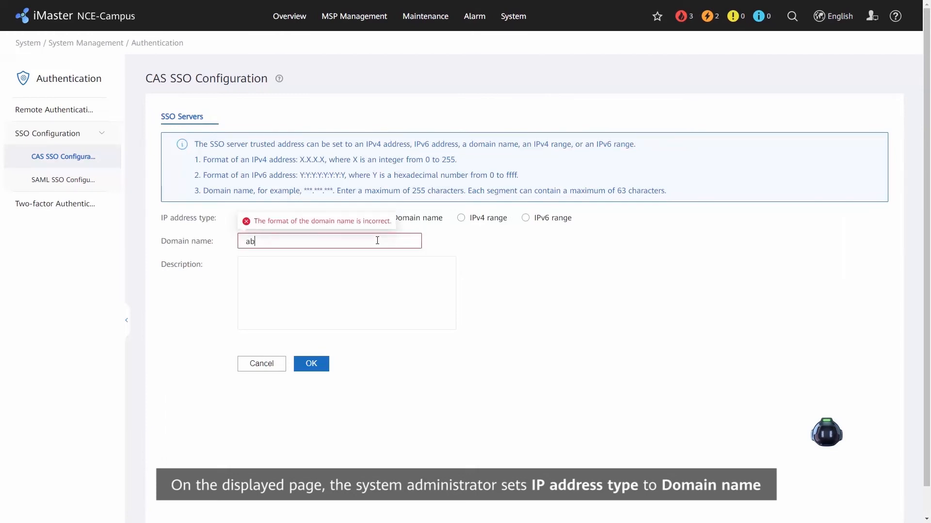
pyautogui.write('abc.msp1.com')
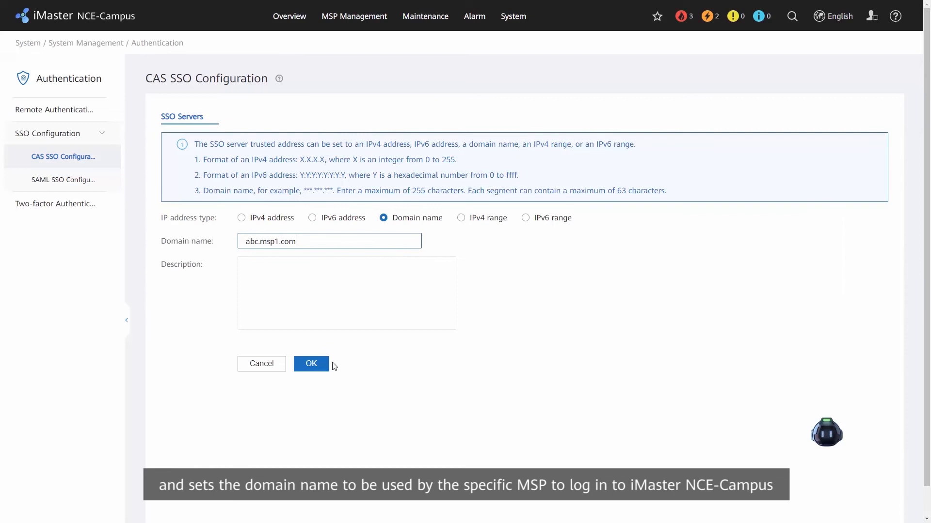
pyautogui.click(310, 363)
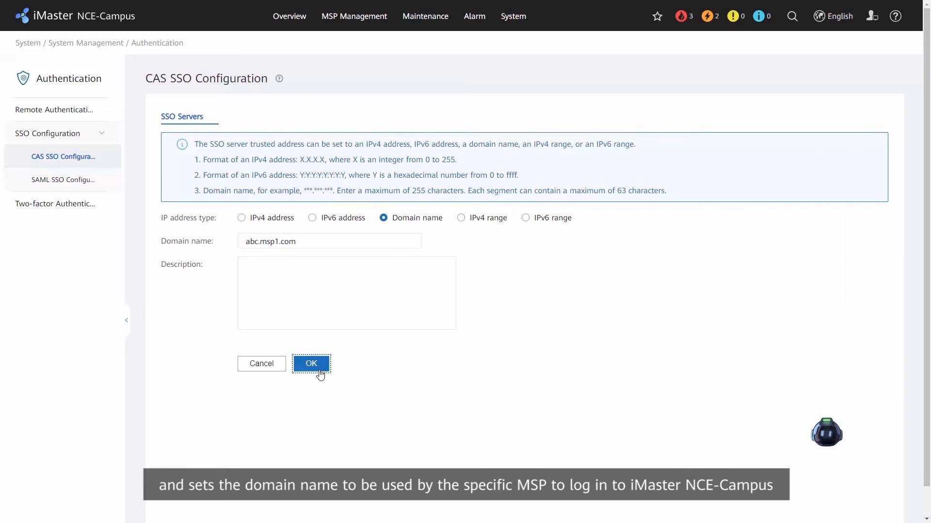
pyautogui.click(310, 363)
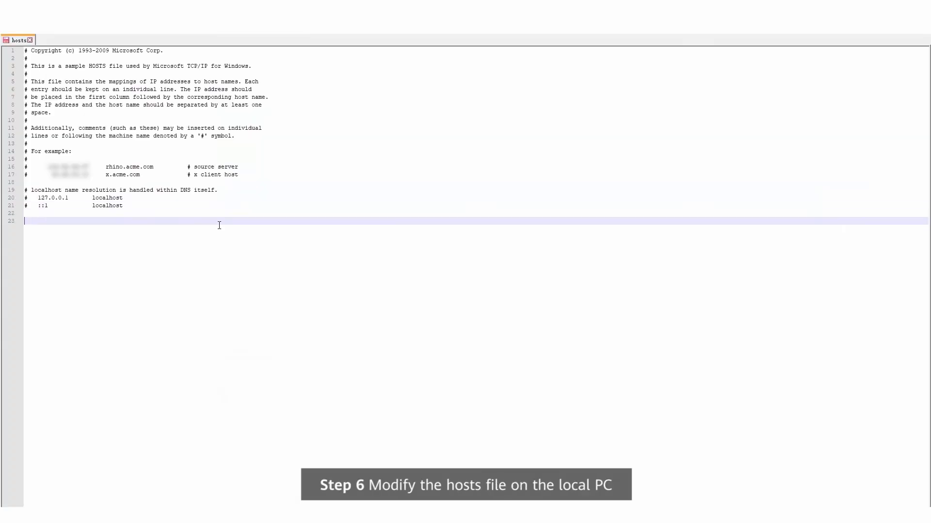
# Start a new hosts entry by typing the server IP prefix 10.10.10
pyautogui.write('10.10.10.')
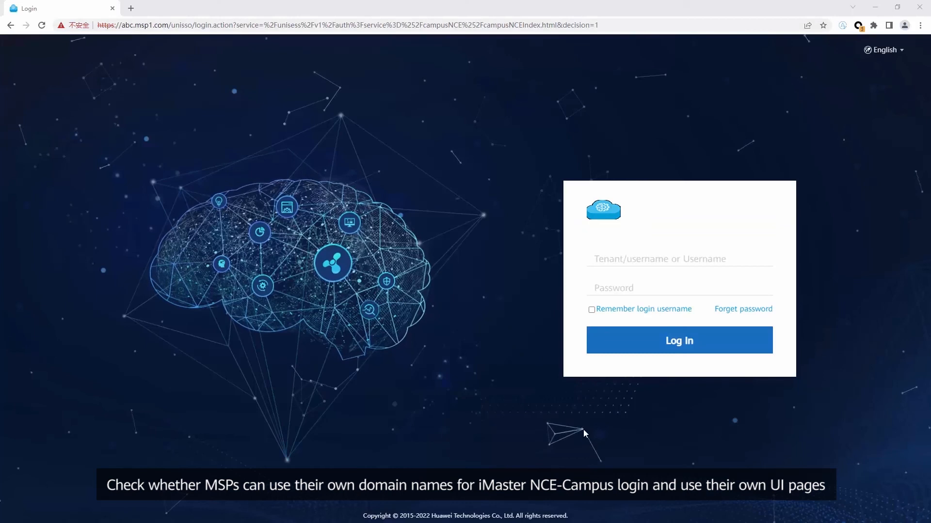
# Log in as admin on the abc.msp1.com page and open the help options
pyautogui.write('admin')
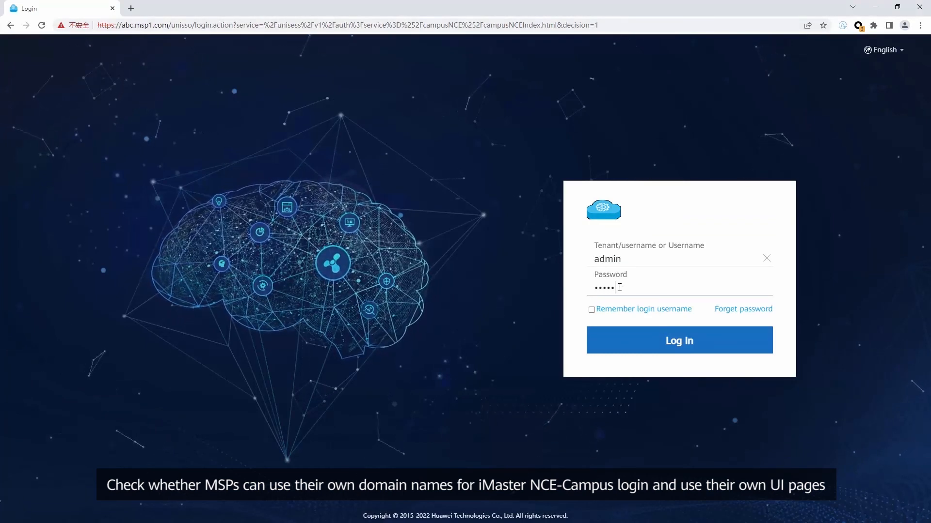
pyautogui.click(679, 341)
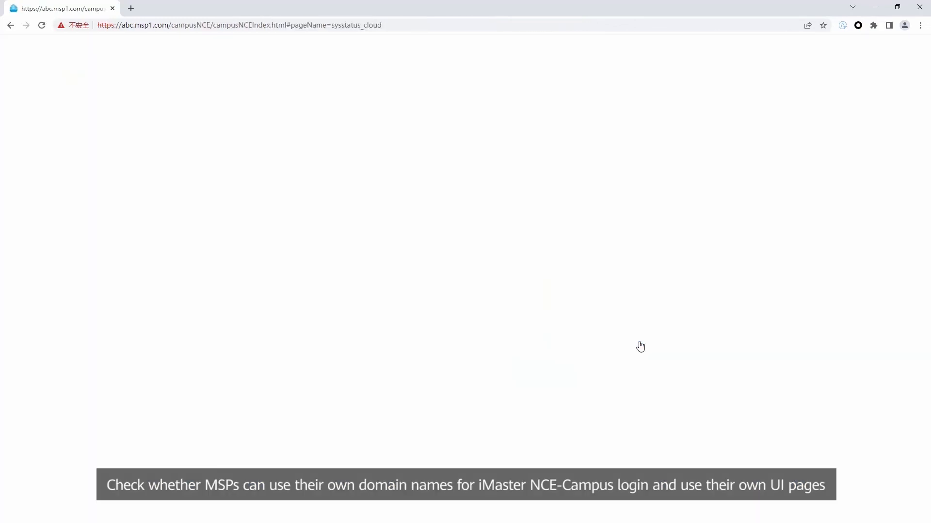
pyautogui.click(903, 51)
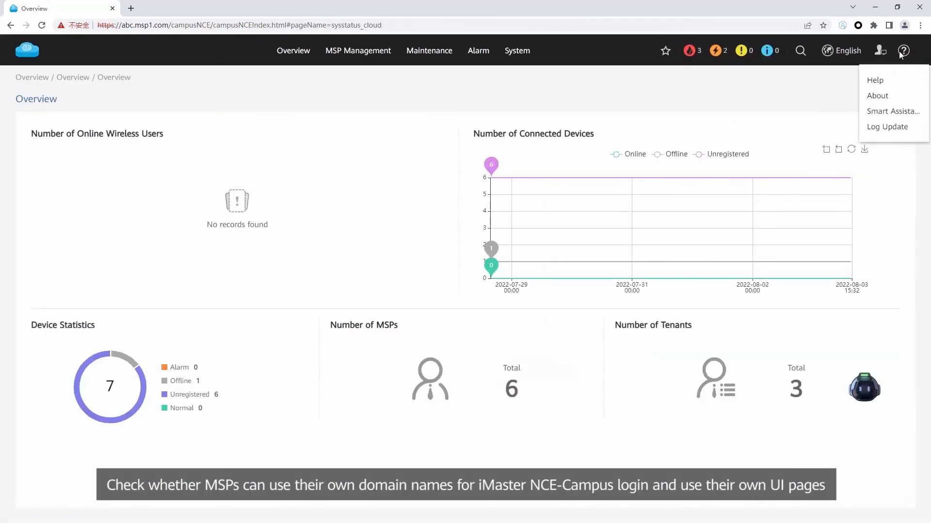